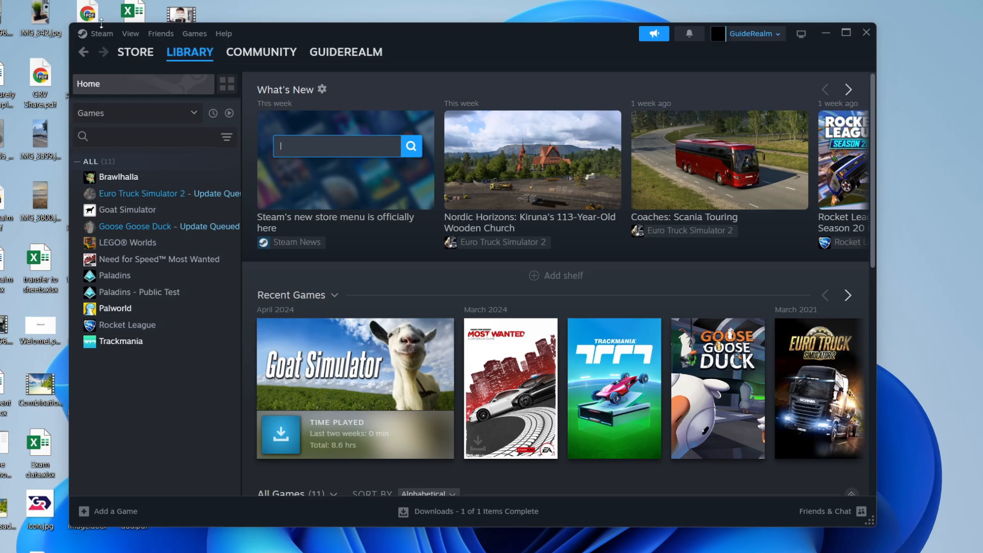
Step: Open Steam Settings from the Steam menu and go to the Family page
click(100, 34)
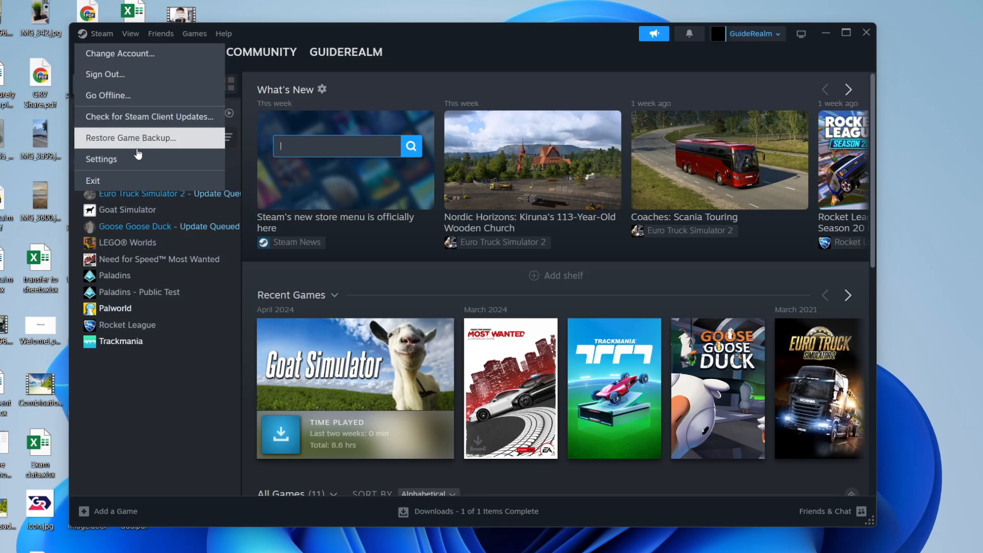
click(100, 159)
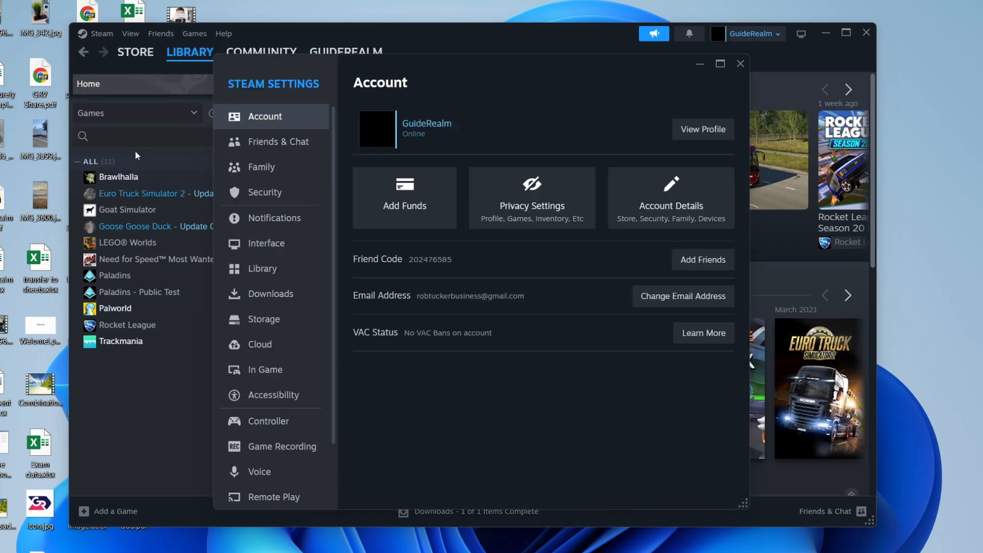
click(262, 167)
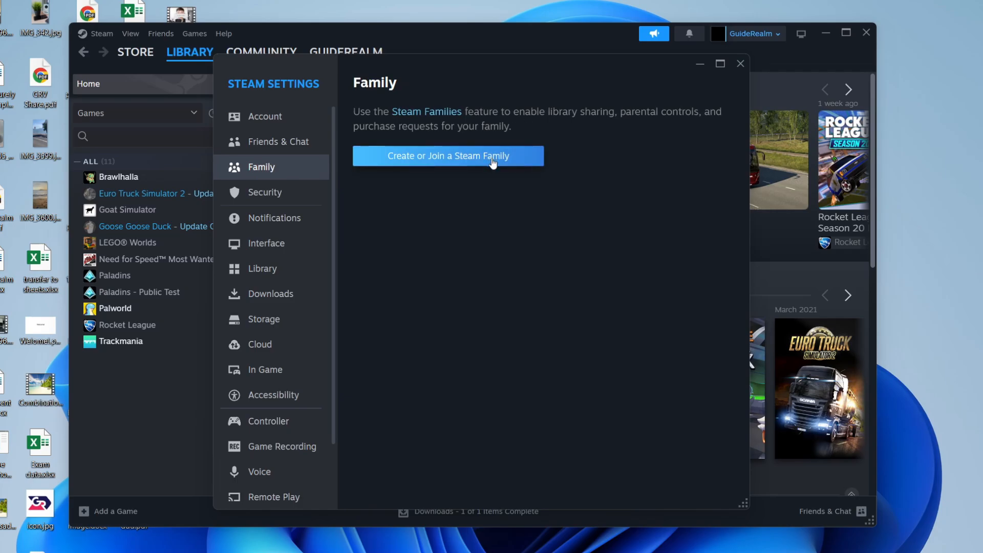
Step: Create a new Steam Family named 'Tucker' with this account as its adult member
click(447, 155)
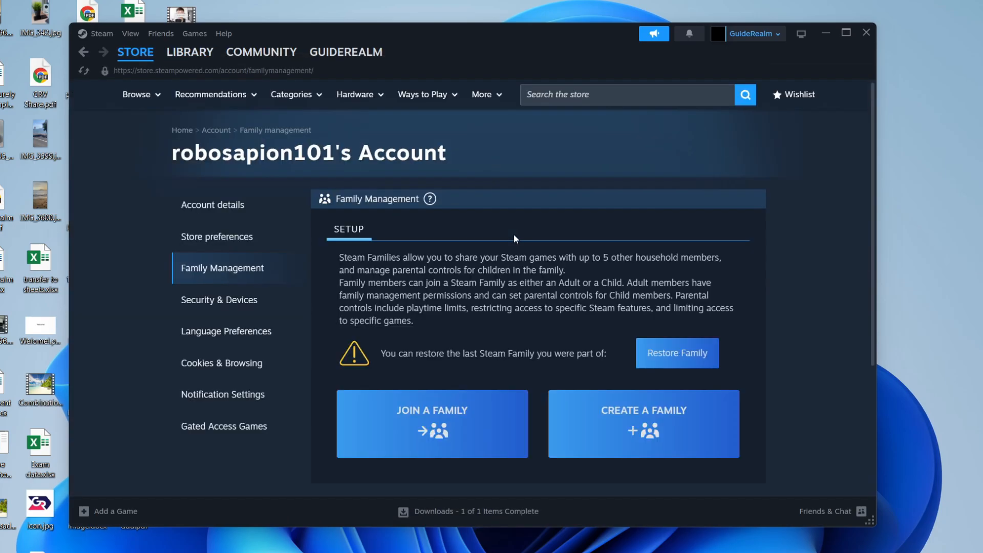
click(641, 423)
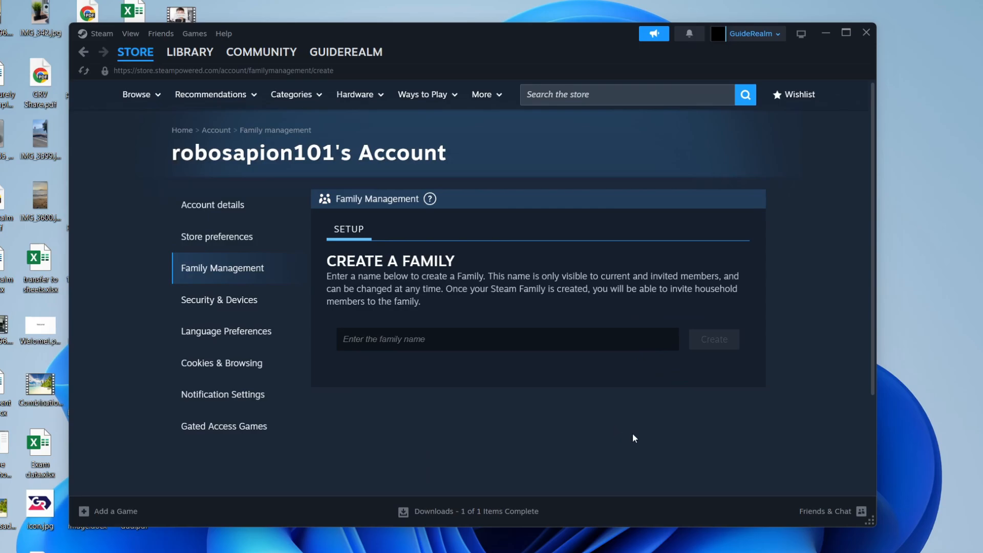
text(Tucker)
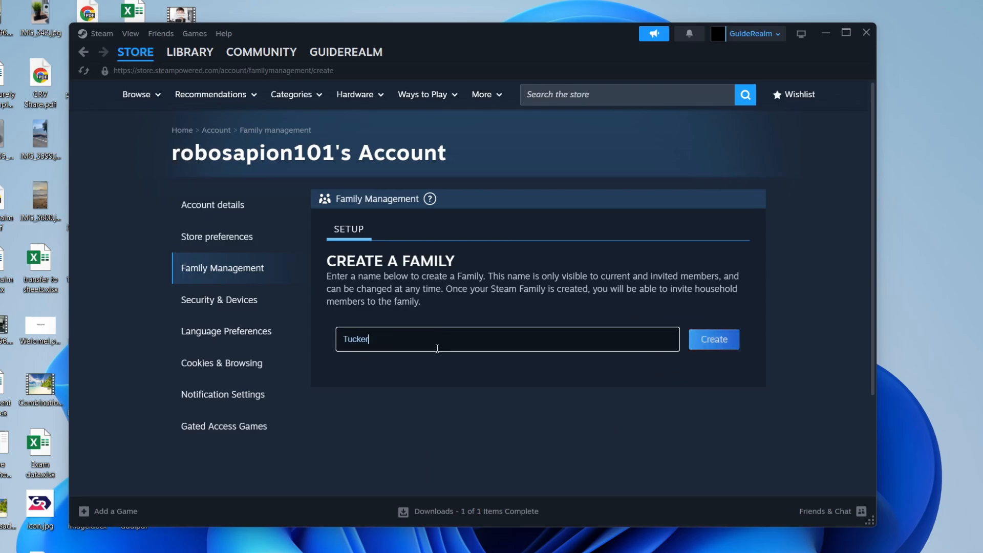
click(714, 339)
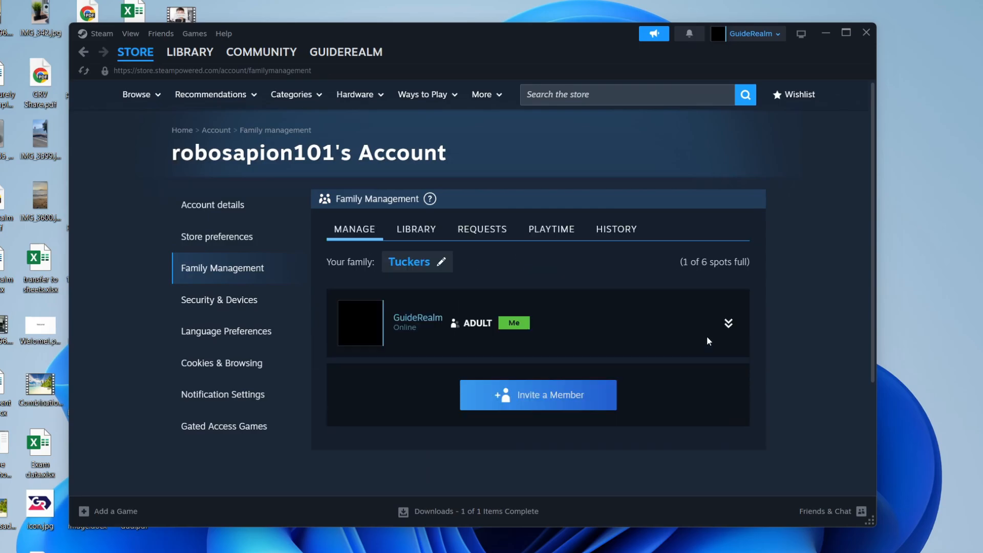
mouse_move(807, 480)
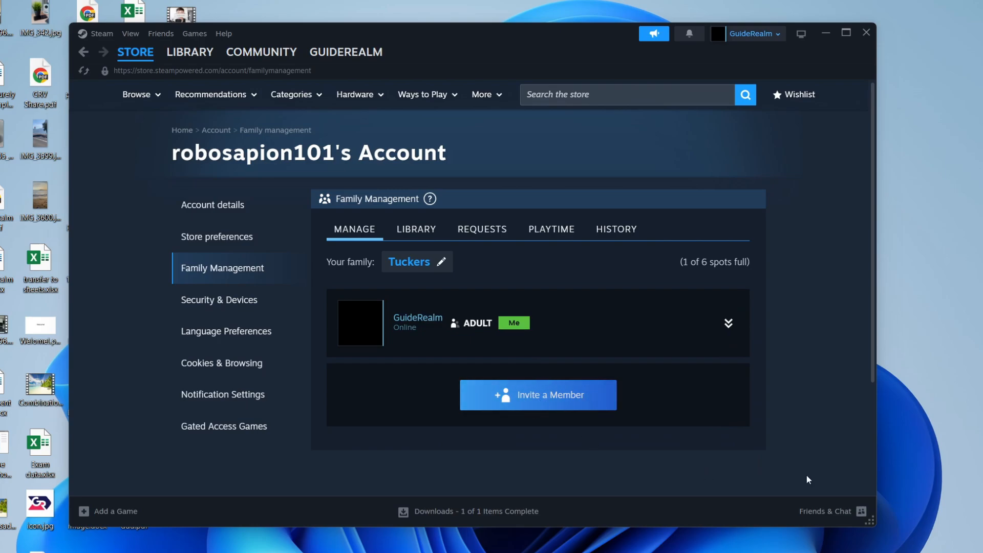
mouse_move(547, 397)
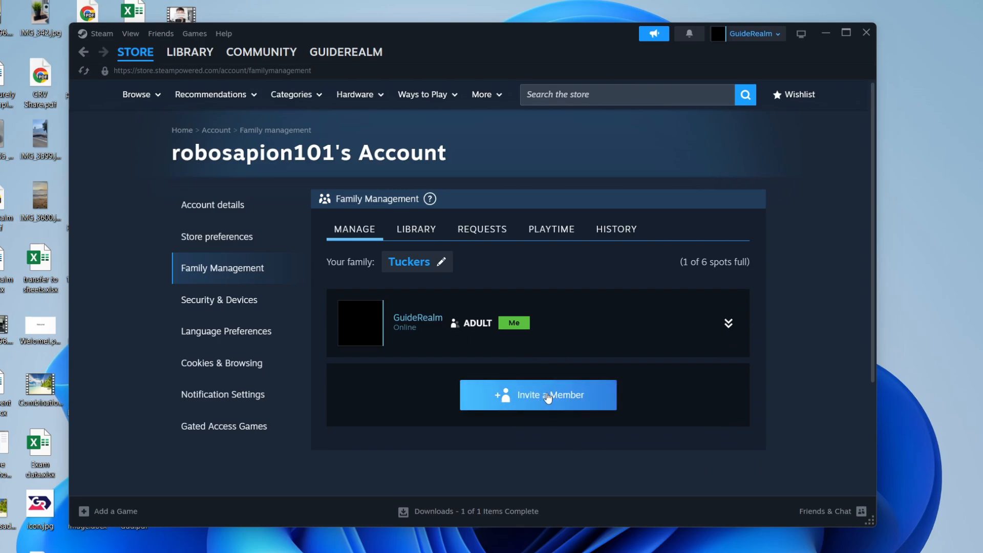
click(345, 53)
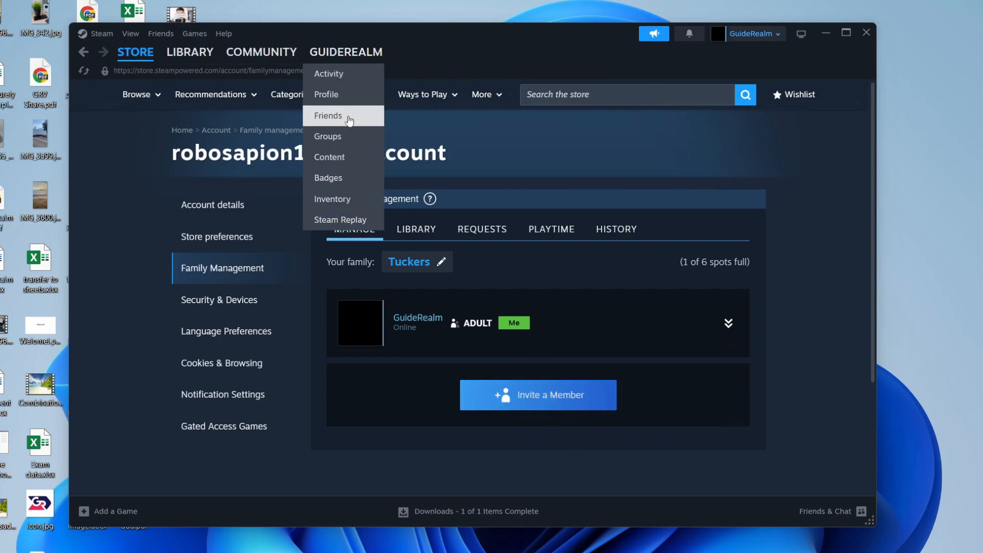
click(329, 116)
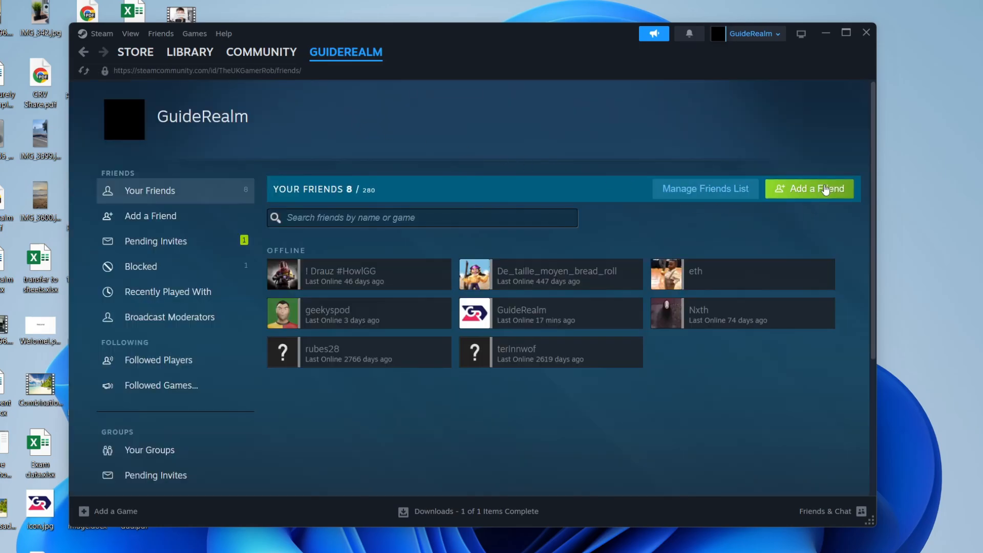
click(135, 53)
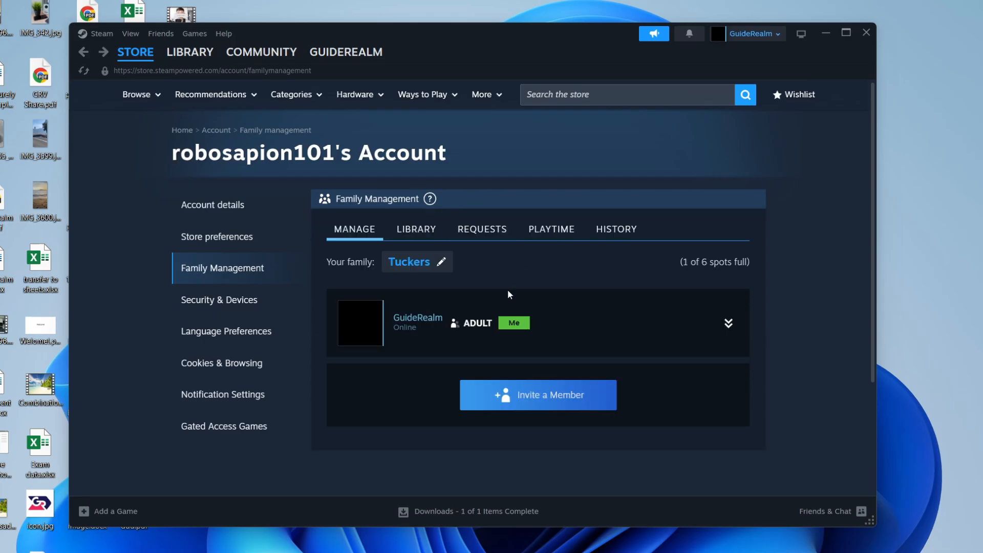
Step: Invite friend GuideRealm from the friend list to join the family as an adult
click(537, 394)
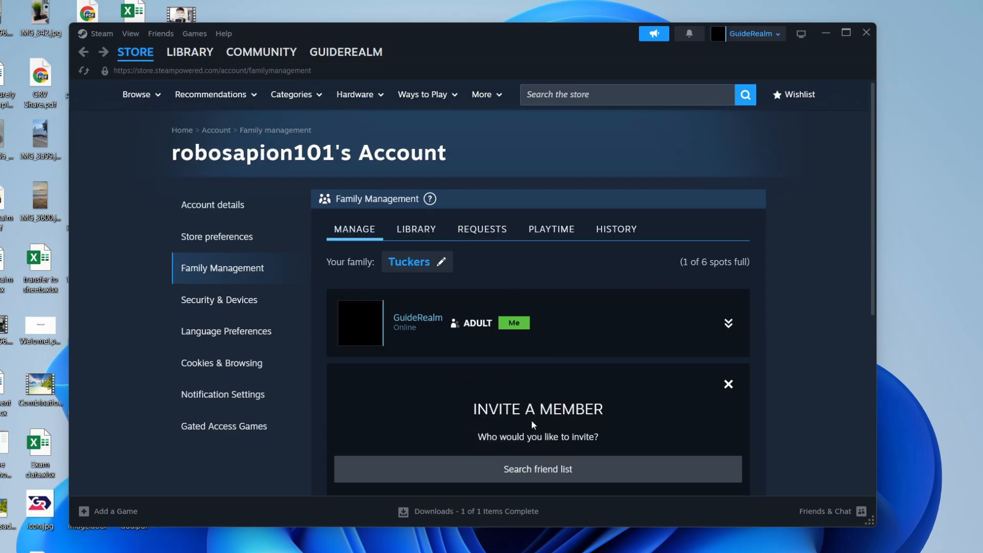
click(536, 469)
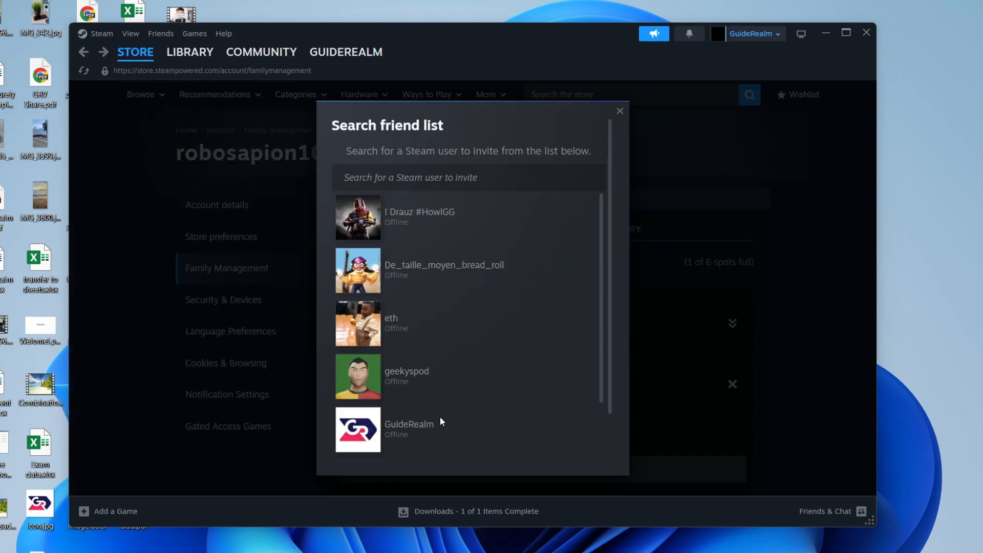
click(408, 429)
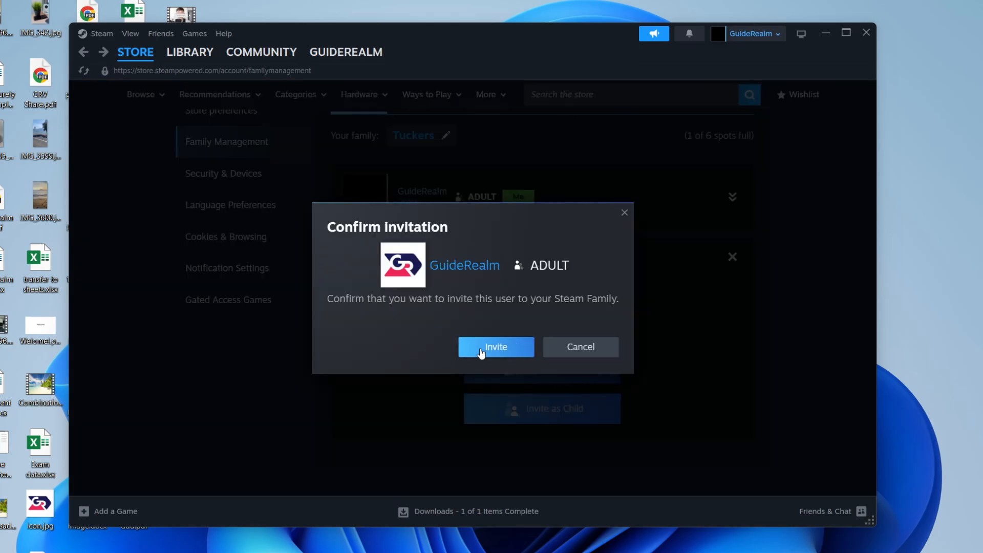
click(494, 346)
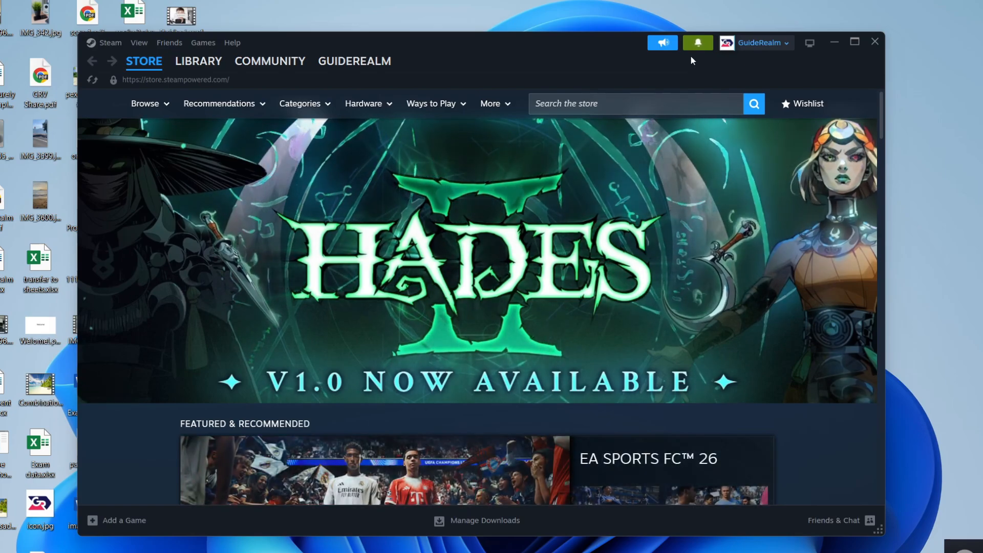
Step: Open the Family Invite notification from GuideRealm on the second account
click(697, 43)
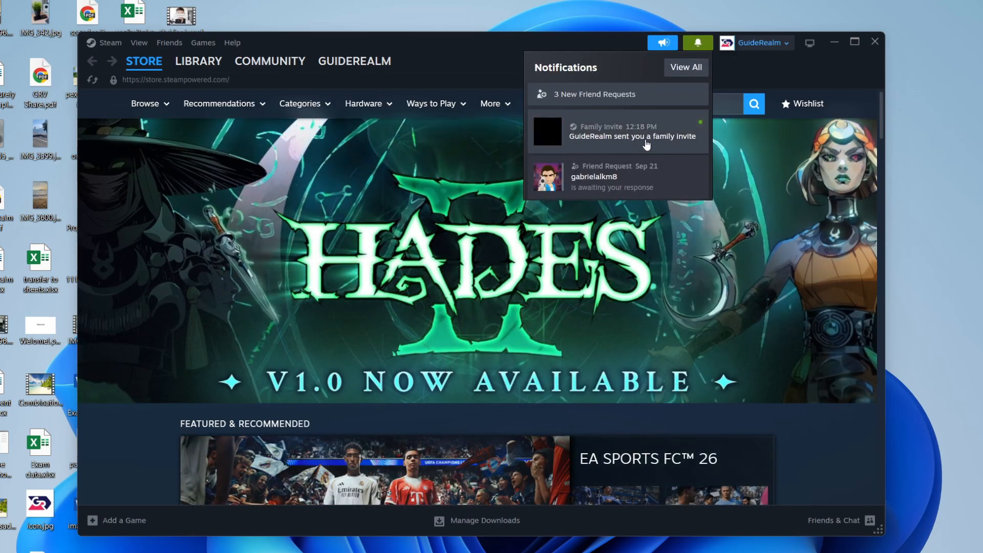
click(633, 132)
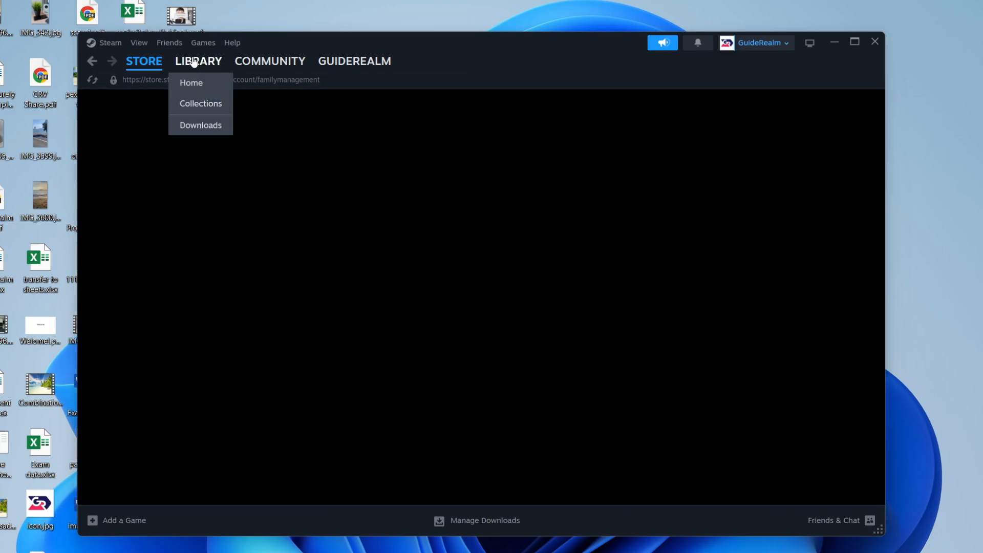
Step: Open Euro Truck Simulator 2 from the Steam Family library in the second account's library
click(190, 82)
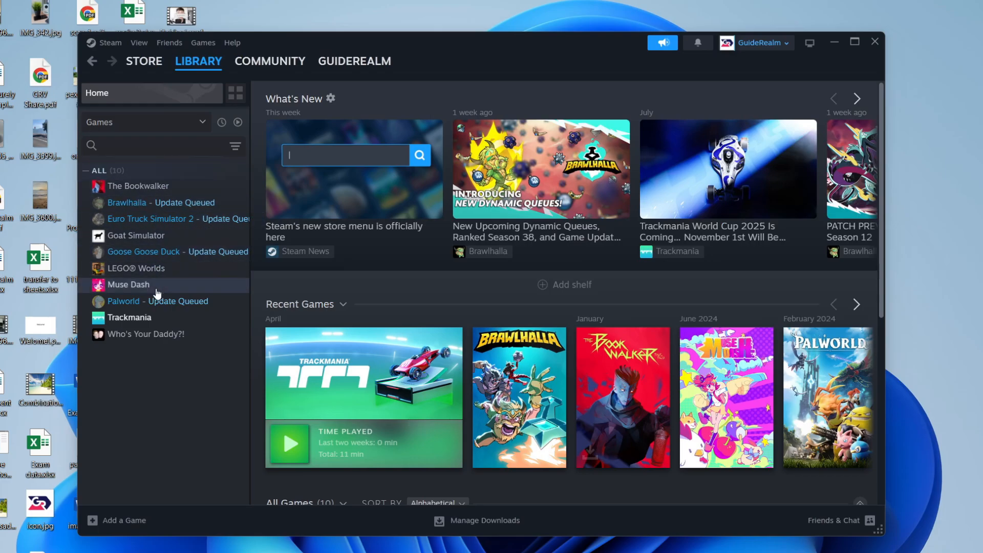
click(169, 219)
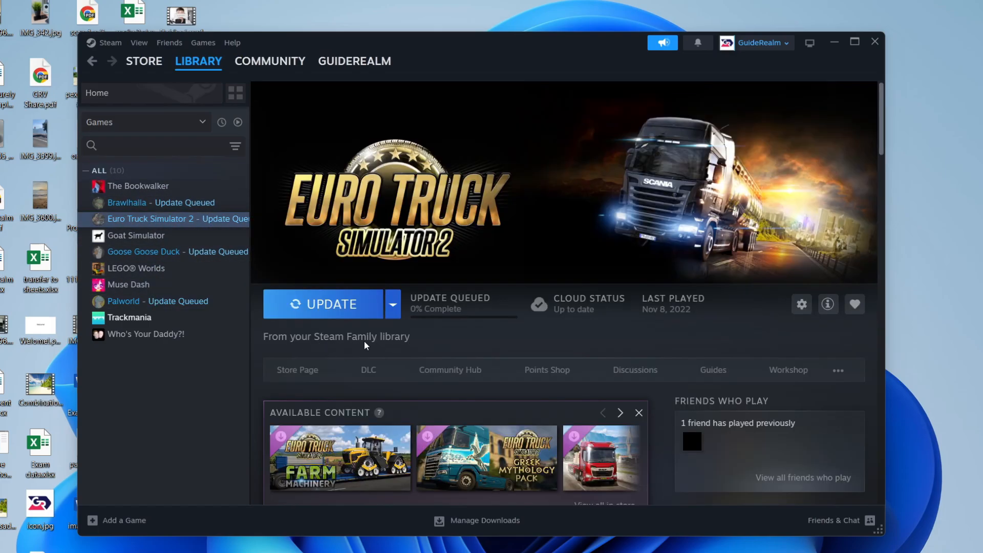
mouse_move(294, 268)
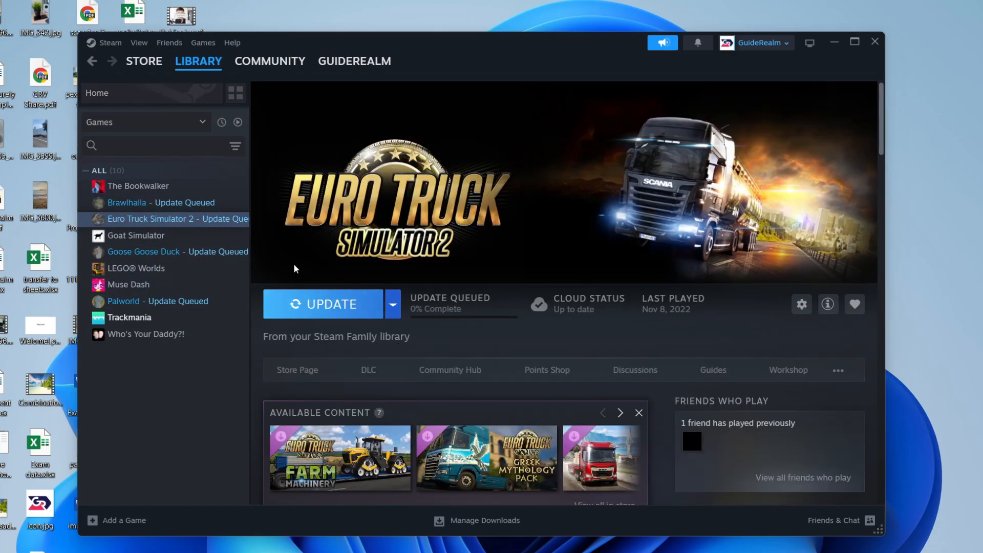